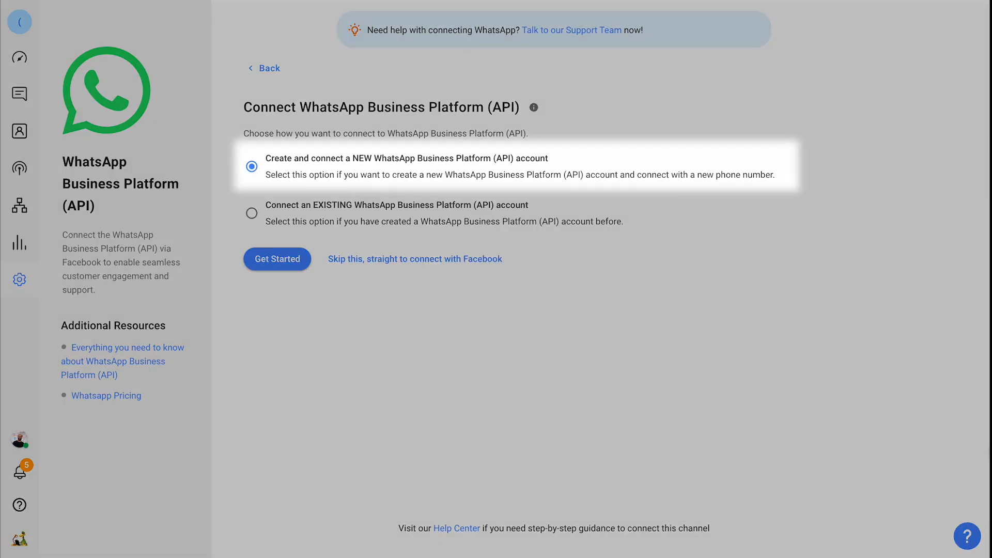
mouse_move(343, 322)
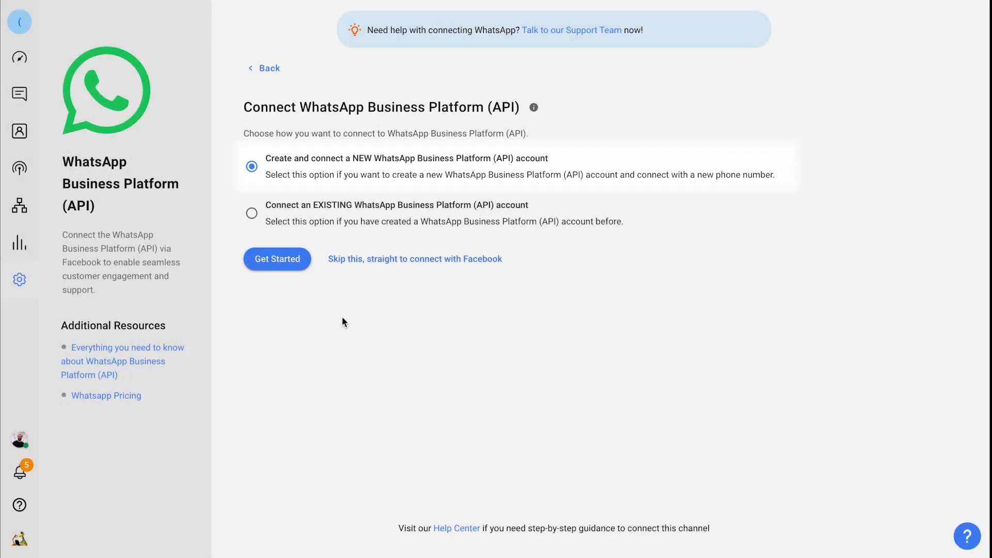
Step: Choose to create a new WhatsApp Business Platform account using a new phone number
left_click(277, 258)
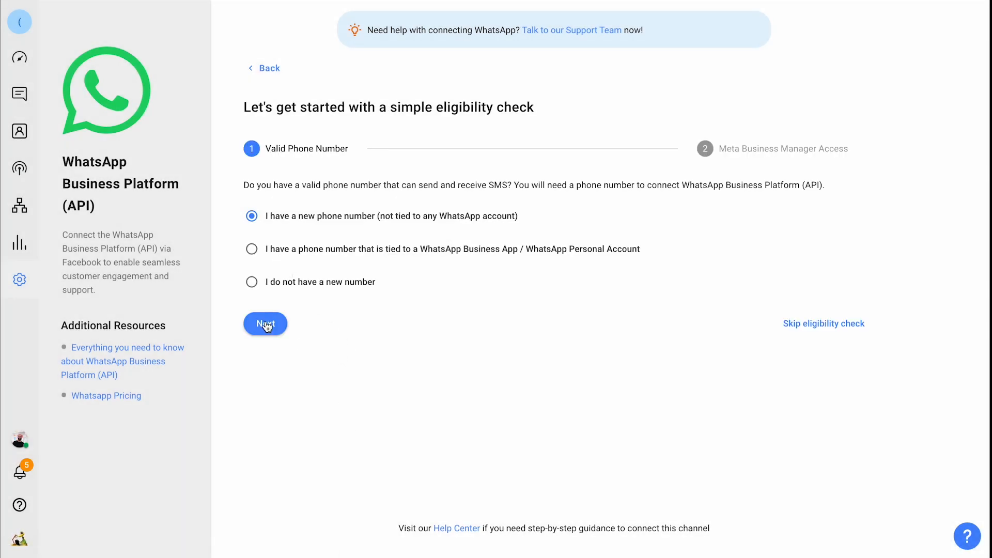
left_click(265, 323)
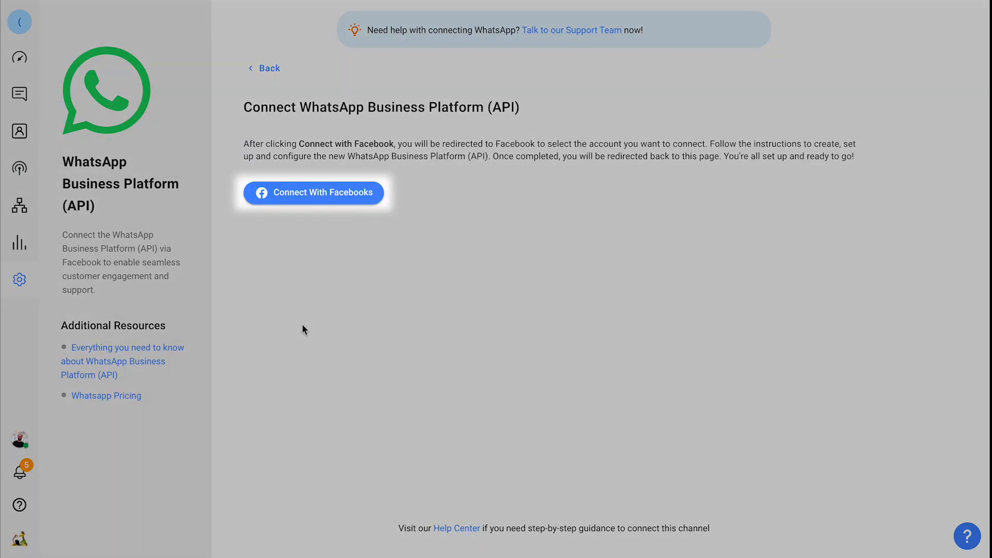
Step: Connect with Facebook as the signed-in account and begin the WhatsApp setup
left_click(313, 192)
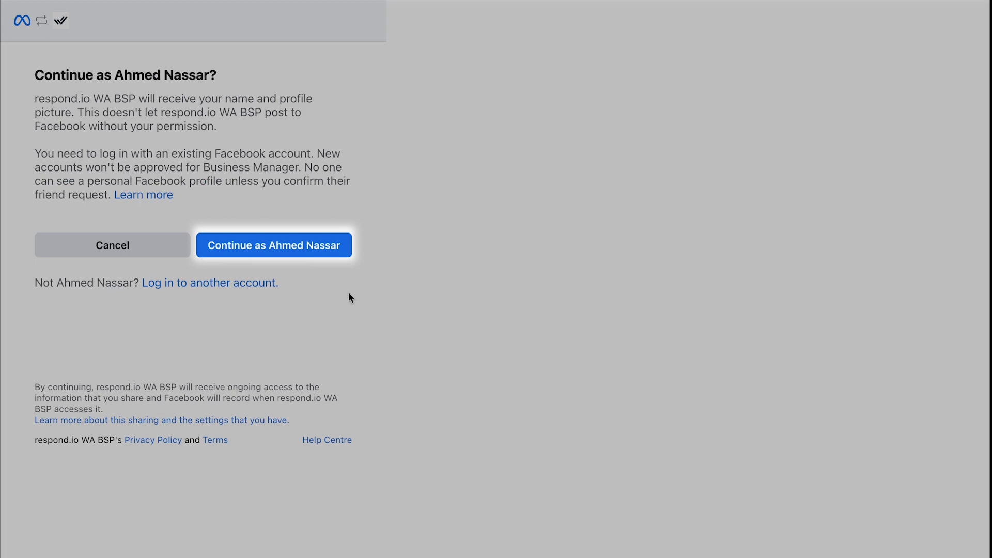
left_click(273, 245)
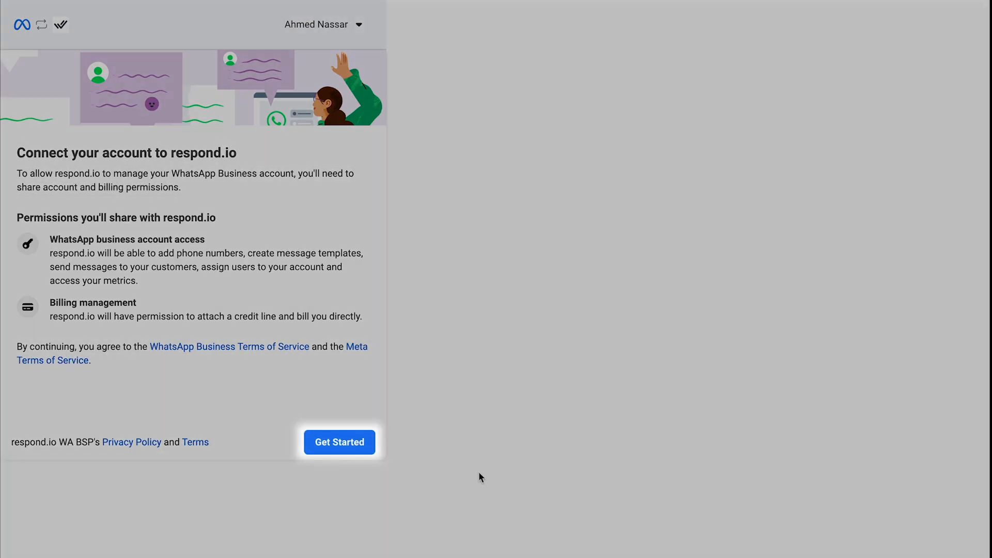
left_click(339, 441)
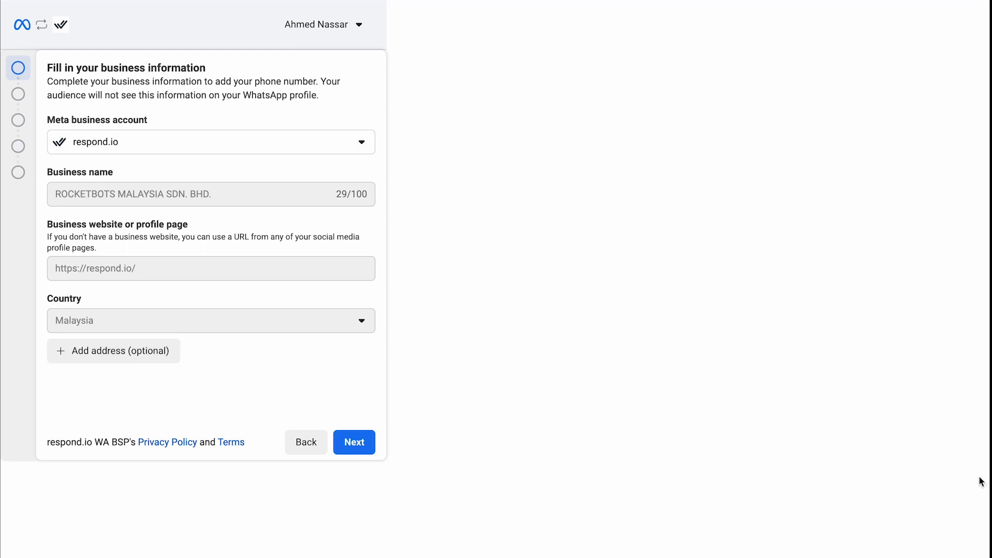
Step: Select the respond.io HK business account and create a new WhatsApp Business profile
left_click(211, 141)
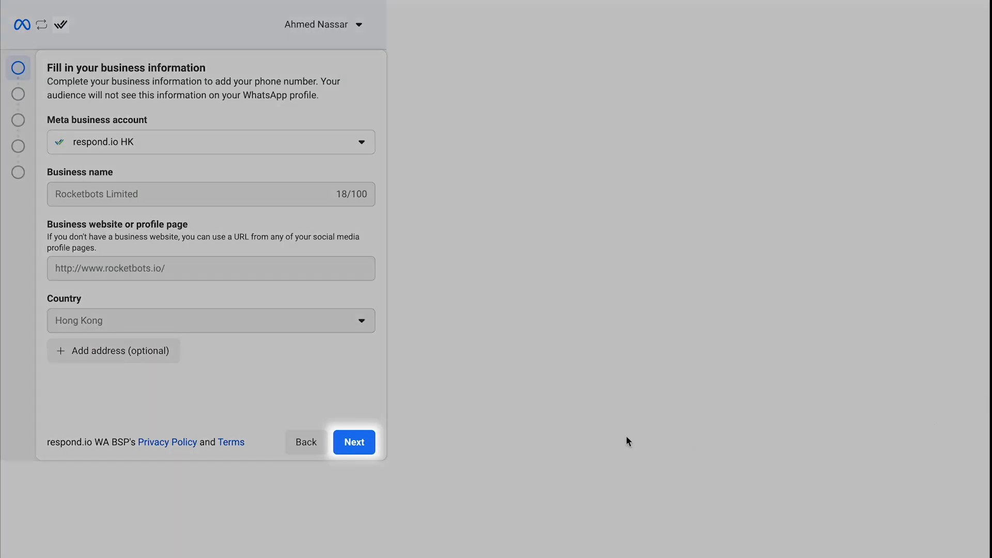
left_click(354, 441)
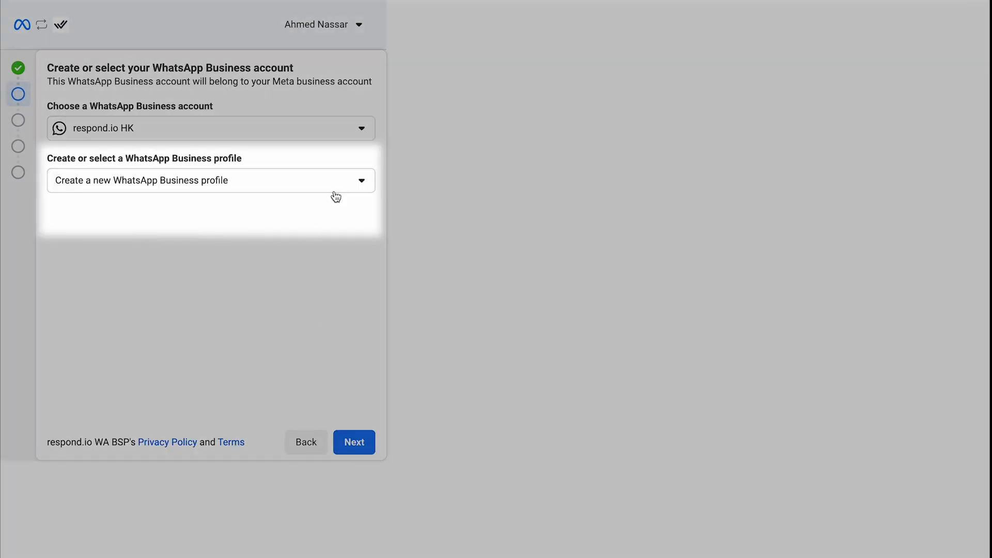
left_click(211, 181)
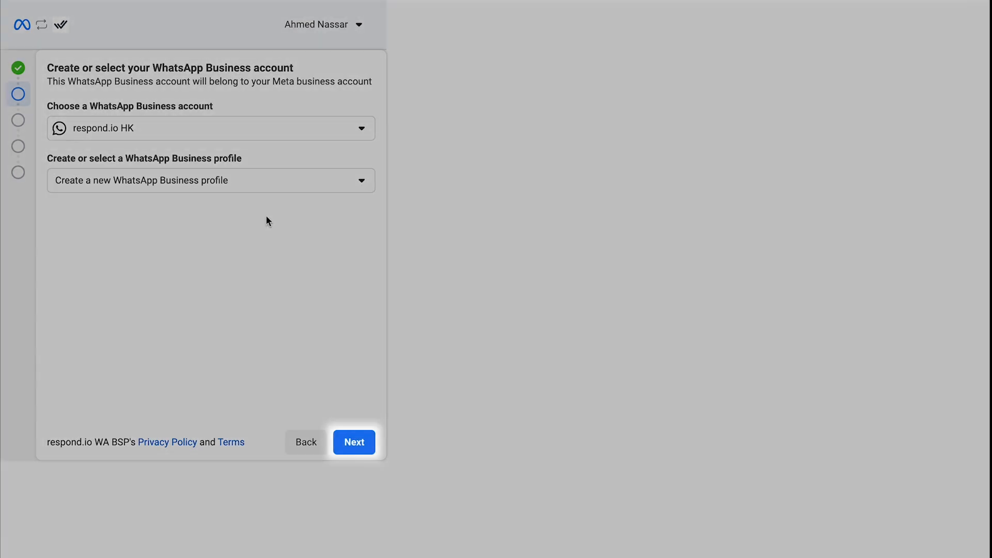
left_click(353, 441)
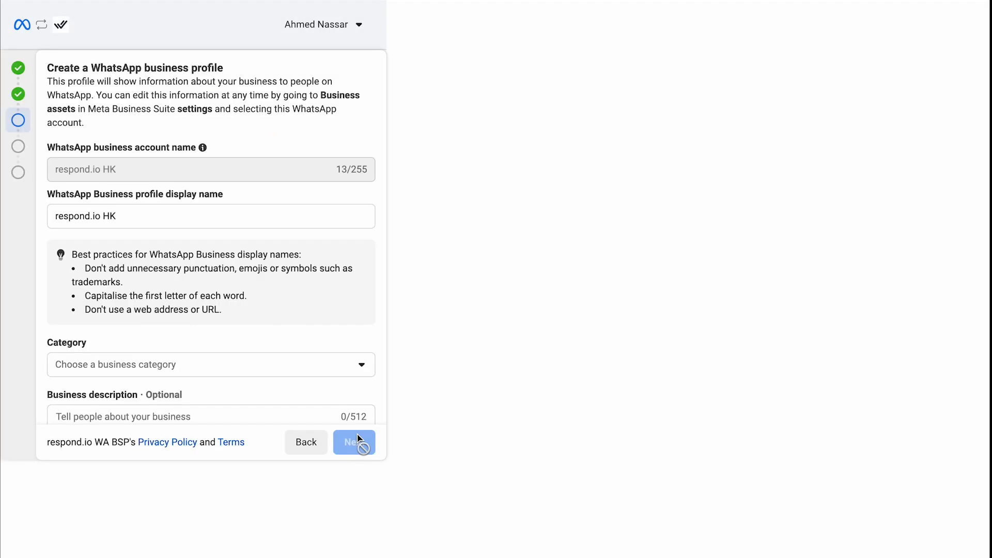
Step: Submit the respond.io HK 2 profile under Professional services
scroll("down", 3)
type(" 2")
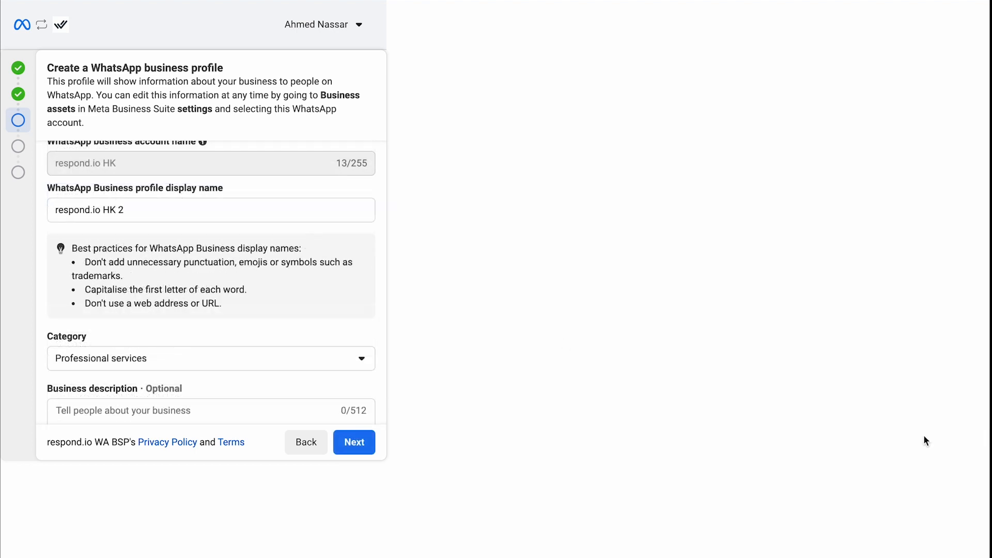
scroll("down", 3)
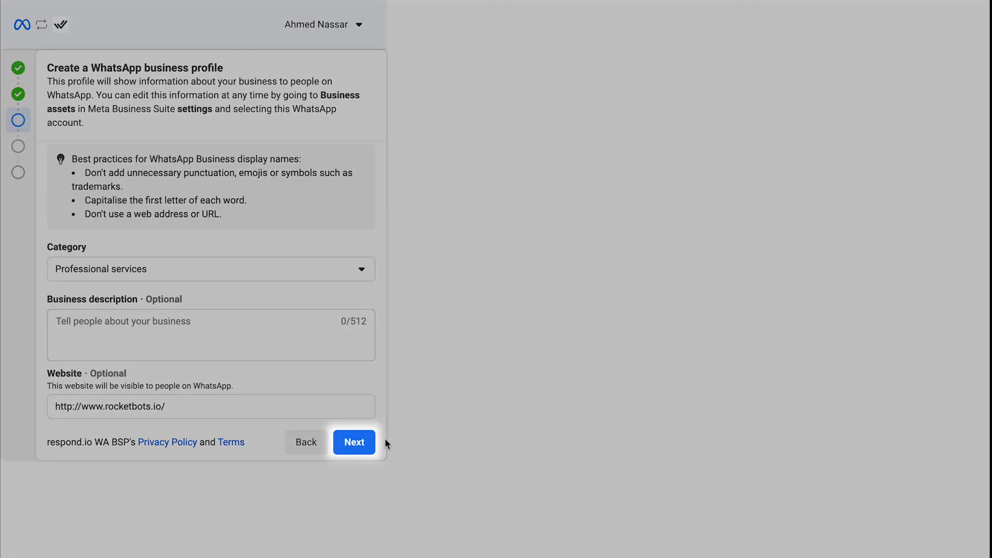
left_click(353, 442)
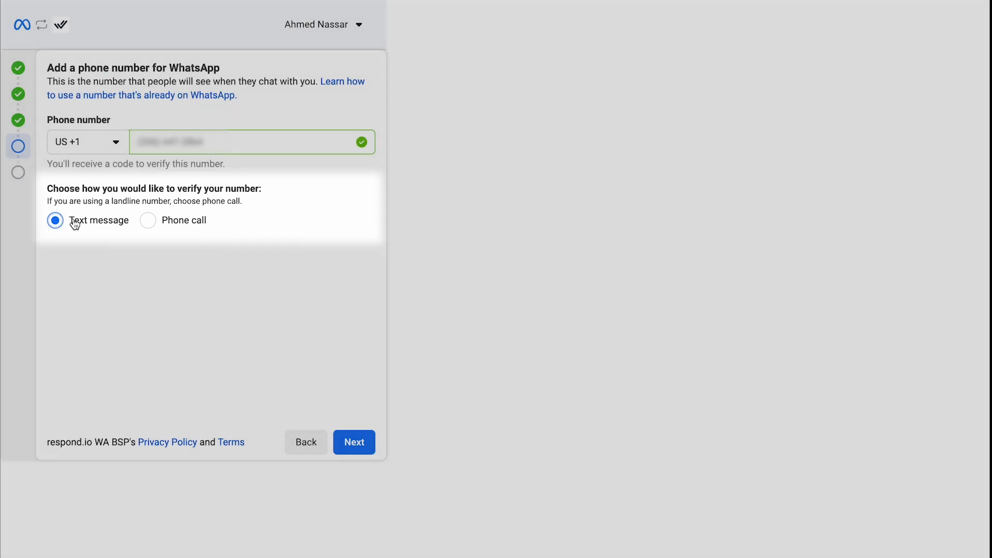
Step: Verify the phone number with the 6-digit code sent by text message
left_click(353, 441)
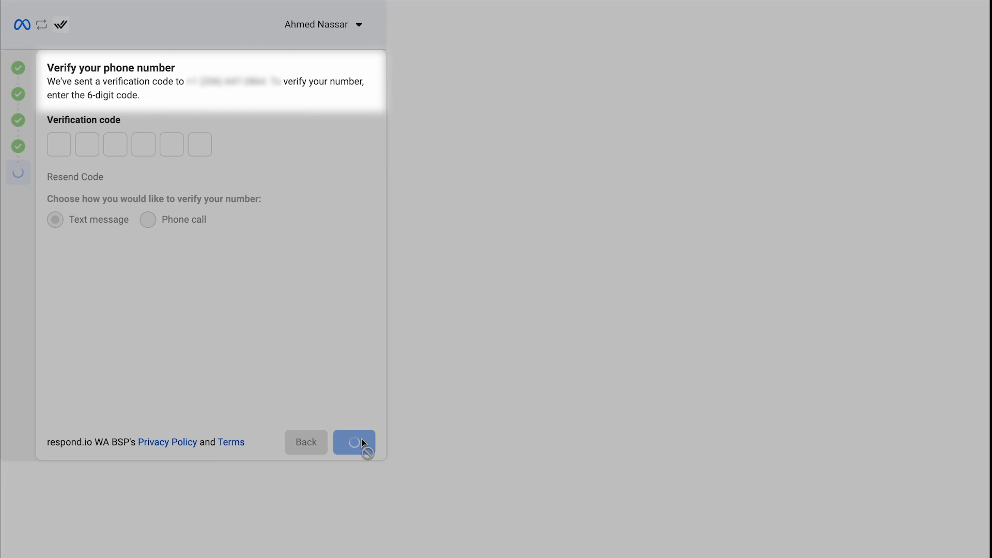
left_click(353, 441)
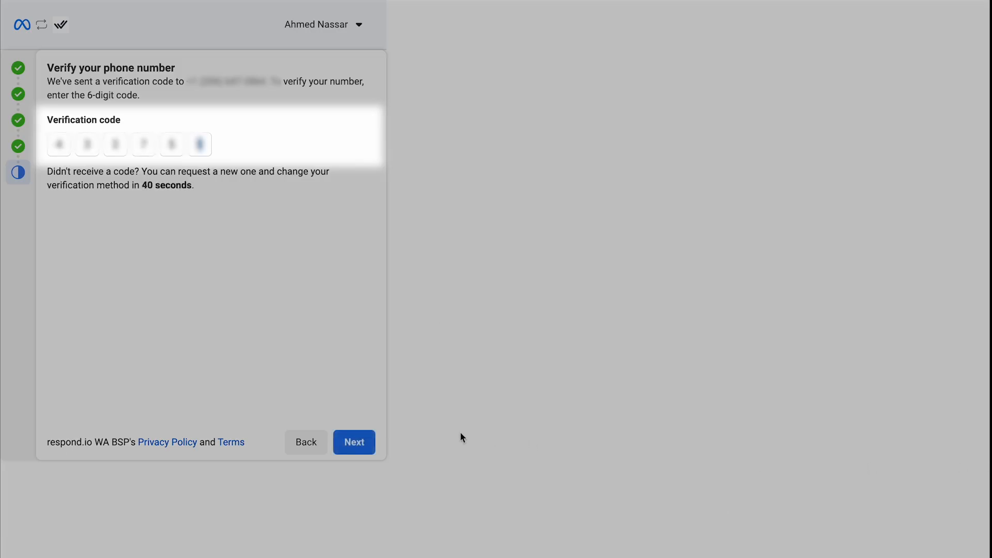
left_click(353, 442)
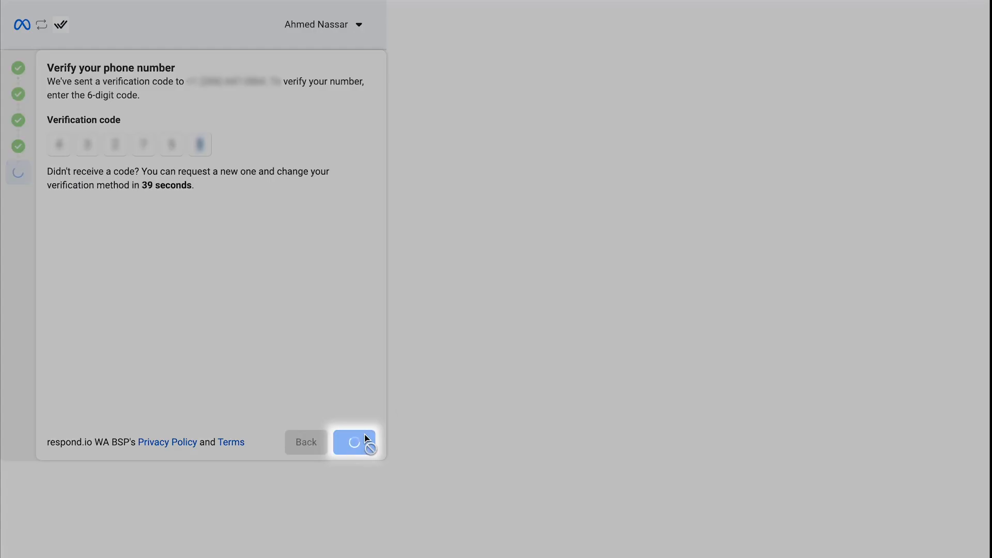
left_click(355, 441)
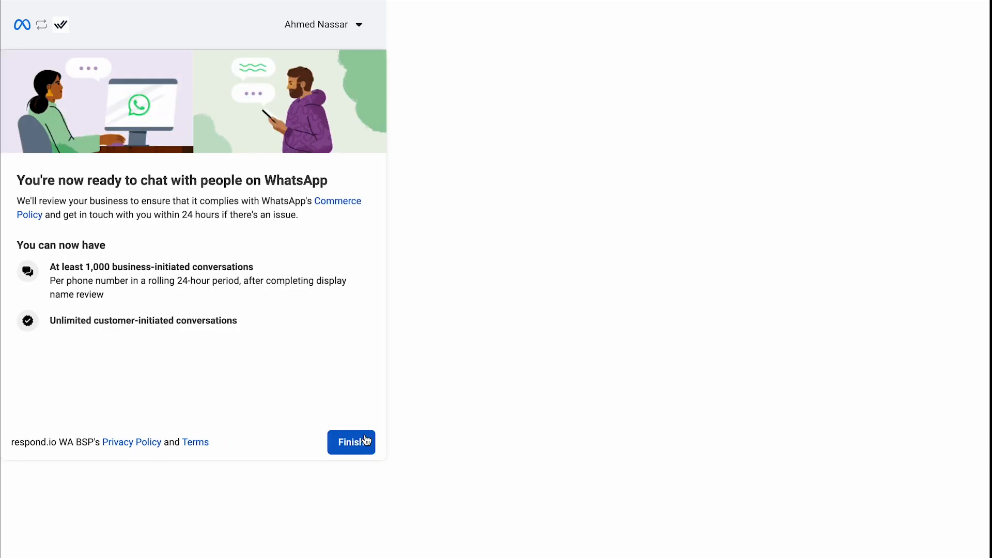
Step: Finish setup and connect respond.io HK 2 as the channel number
left_click(352, 442)
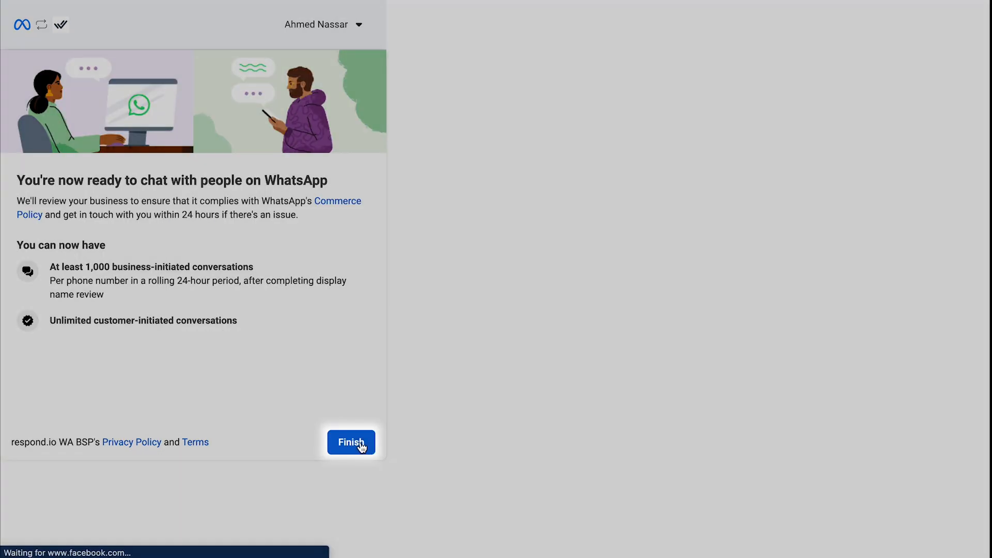
left_click(350, 442)
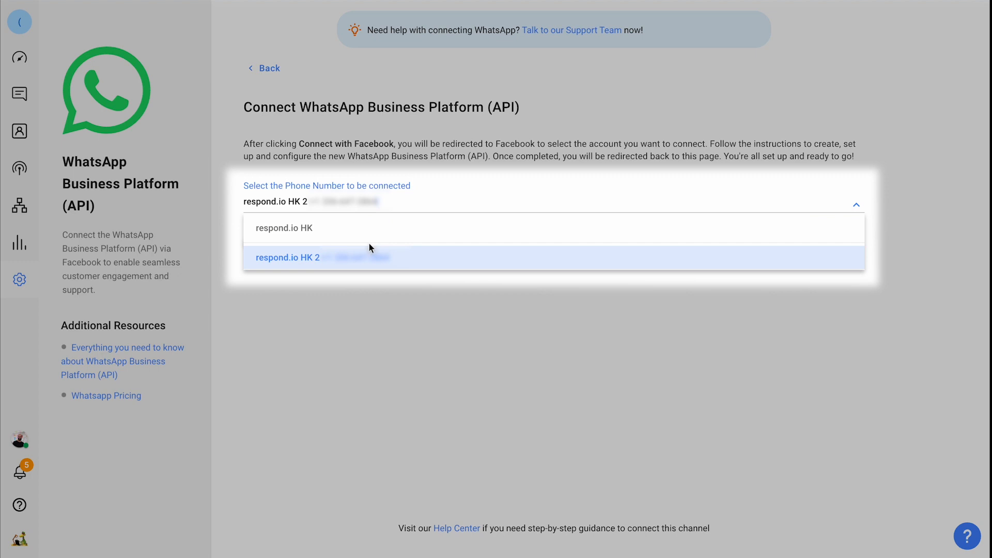
left_click(288, 257)
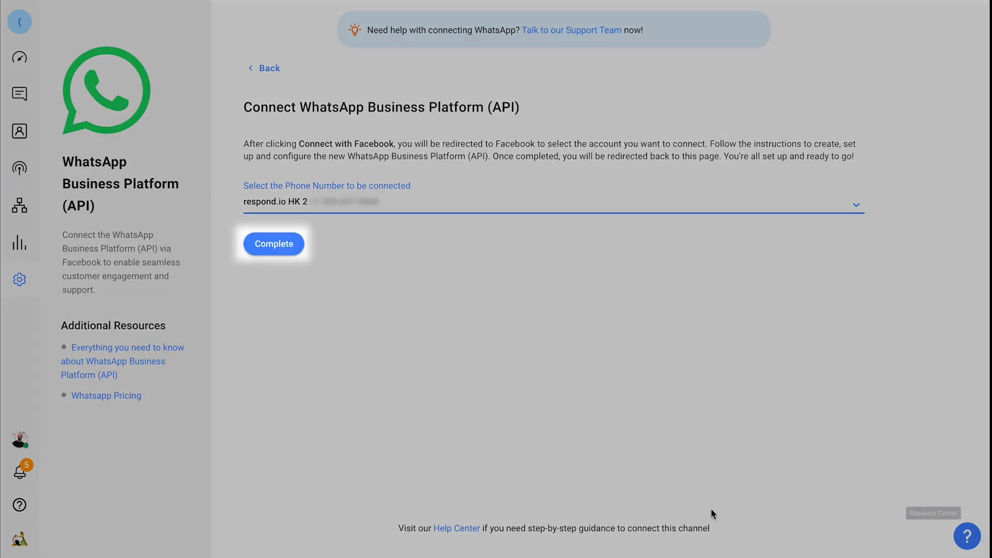
left_click(274, 244)
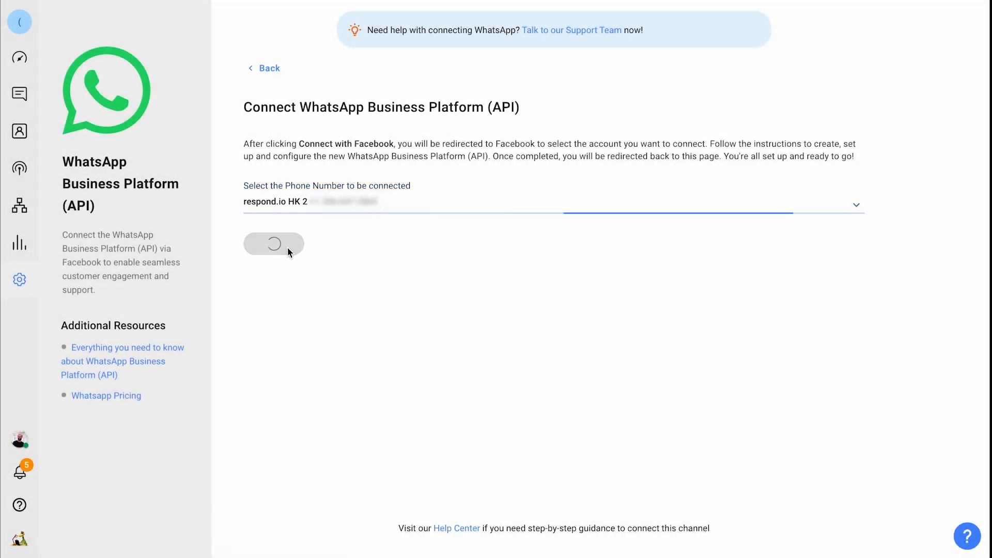
left_click(273, 244)
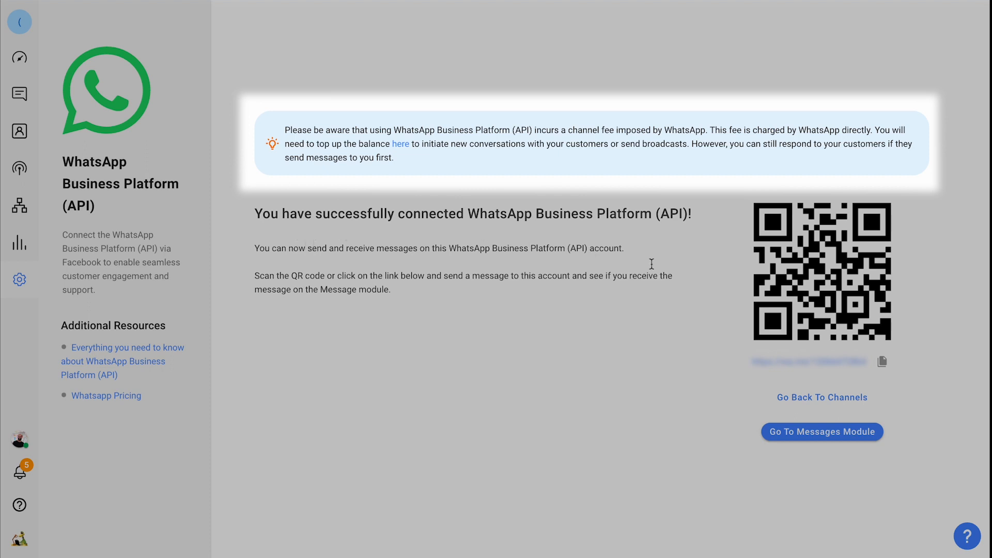
mouse_move(872, 334)
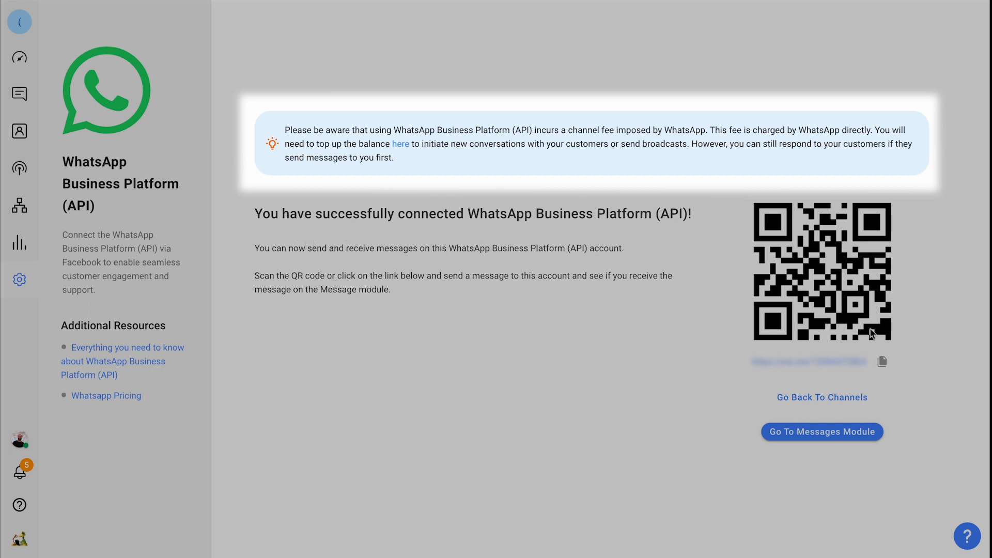